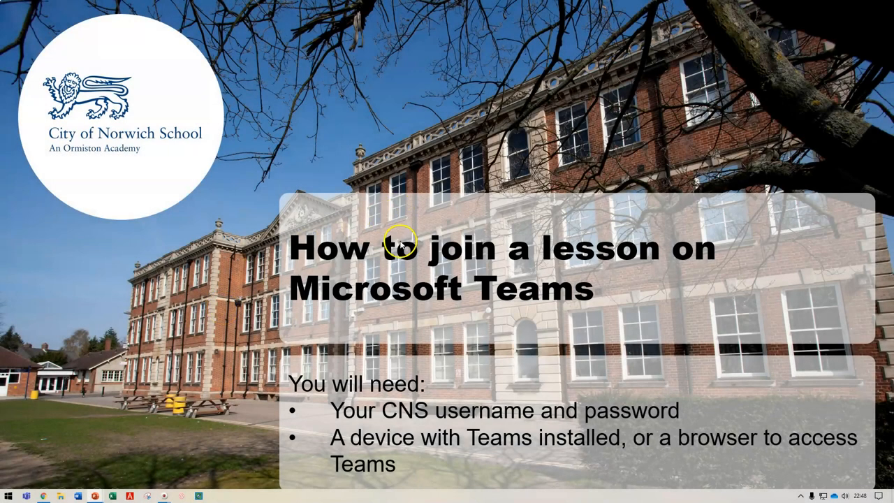
mouse_move(595, 296)
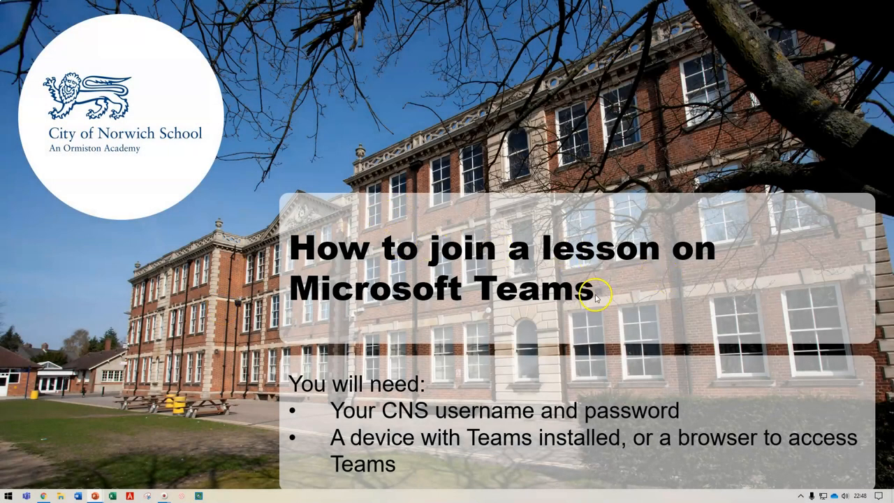
mouse_move(437, 411)
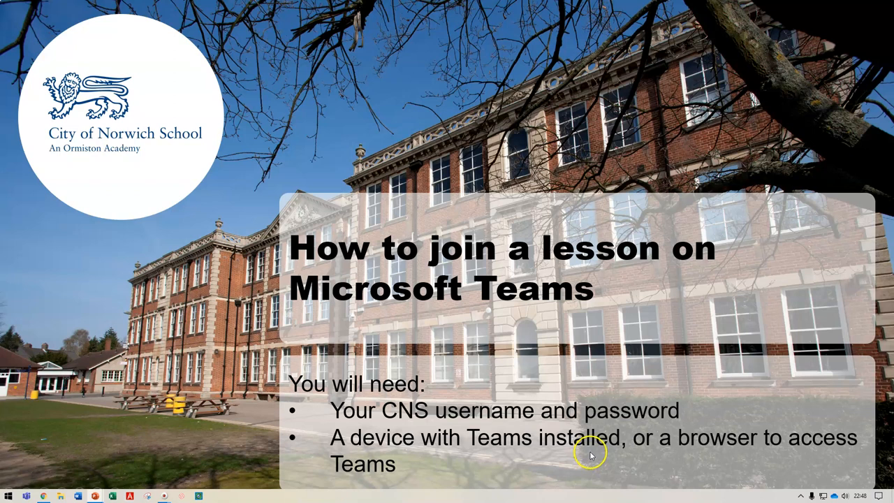
mouse_move(591, 462)
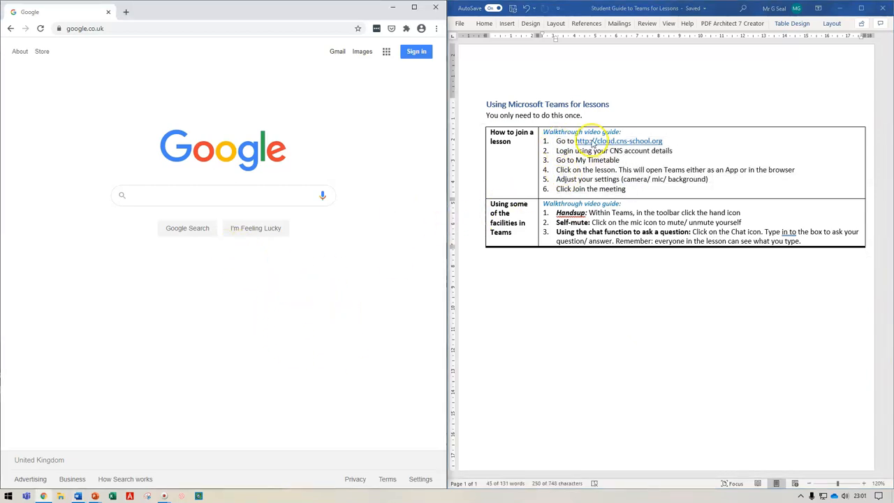
mouse_move(310, 41)
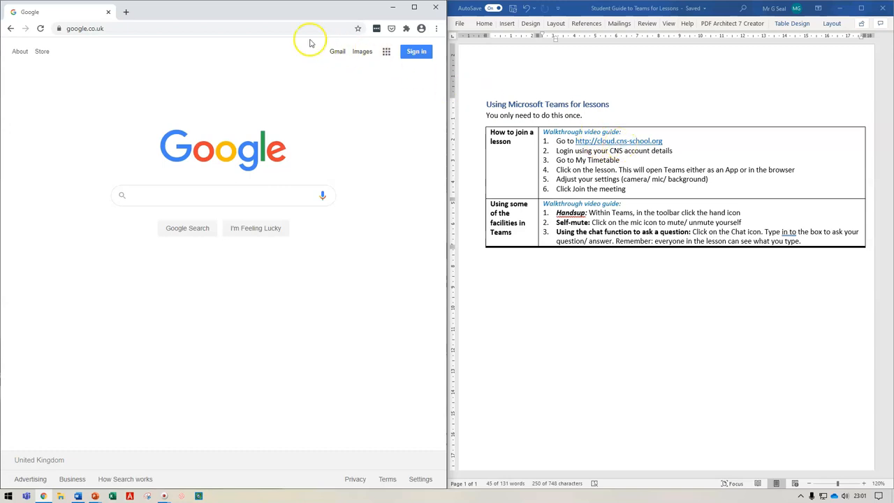
Step: Go to cloud.cns-school.org and choose Student Login on the CNS Cloud Login page
type("cloud.cns-school.org")
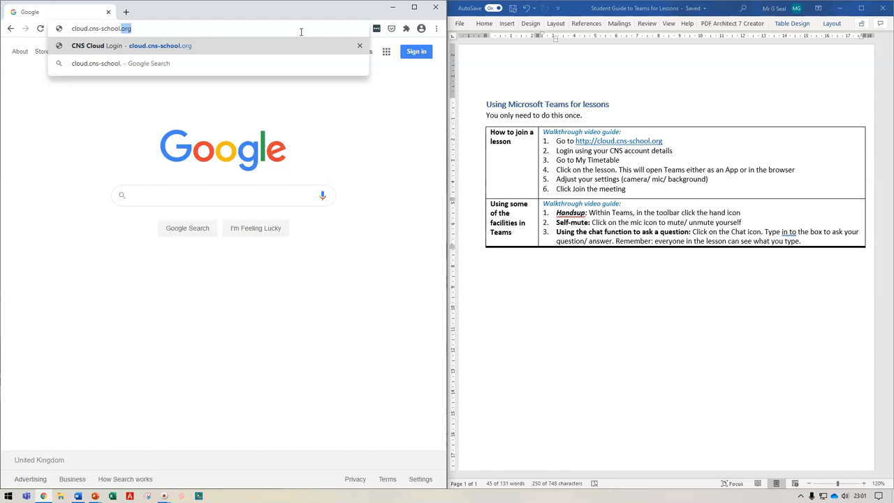
left_click(131, 44)
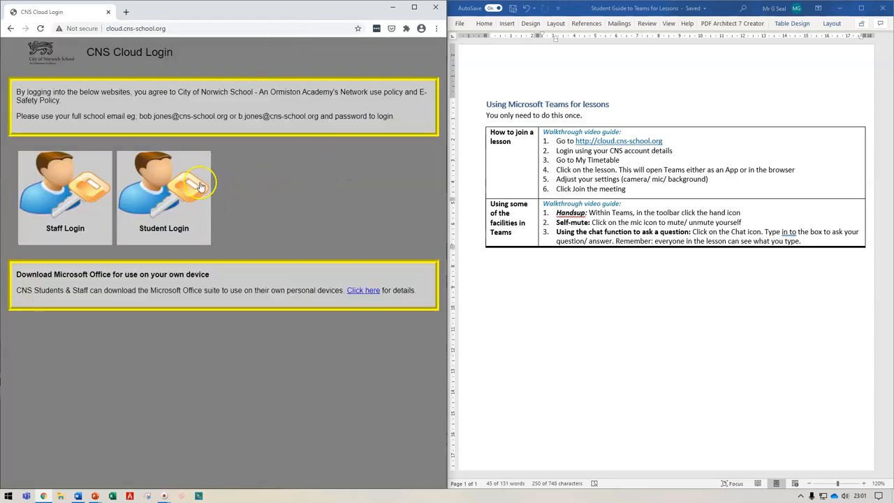
left_click(164, 188)
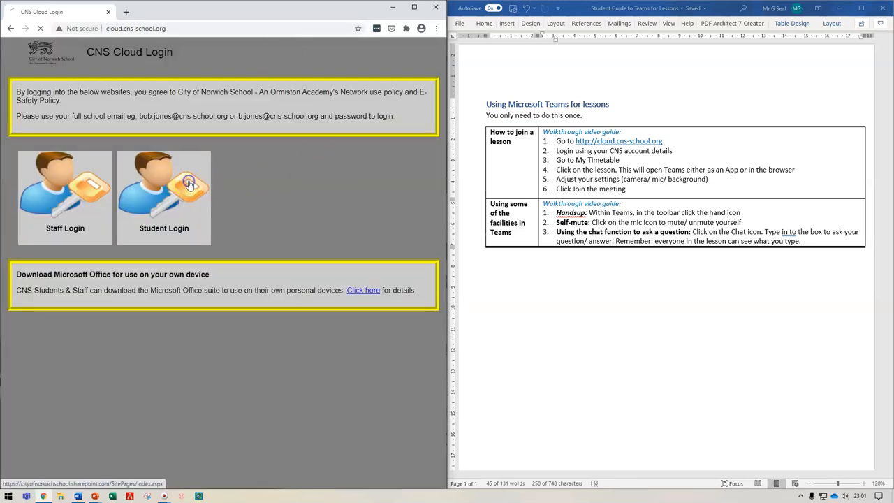
left_click(164, 198)
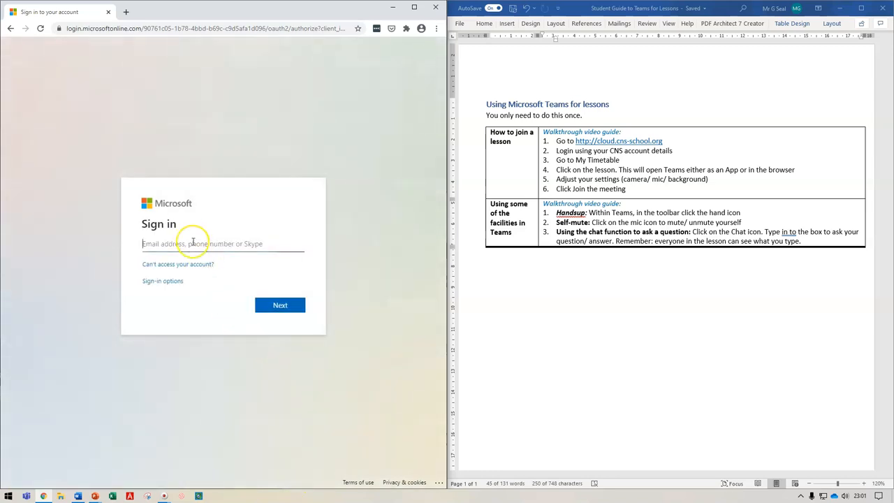
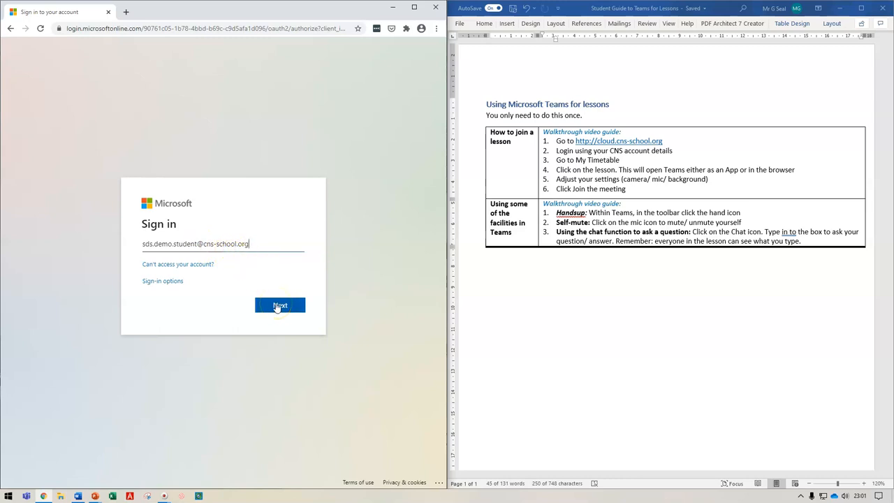
left_click(279, 305)
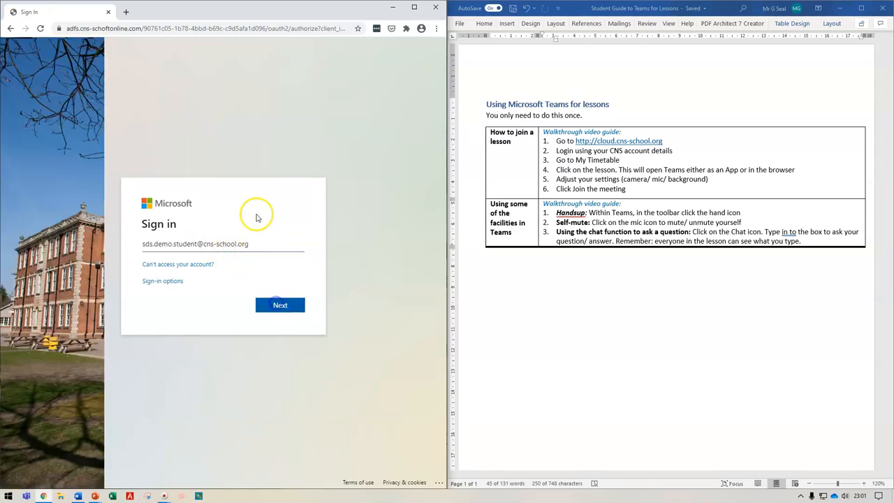
Step: Sign in with the account password and choose Yes to stay signed in
left_click(279, 305)
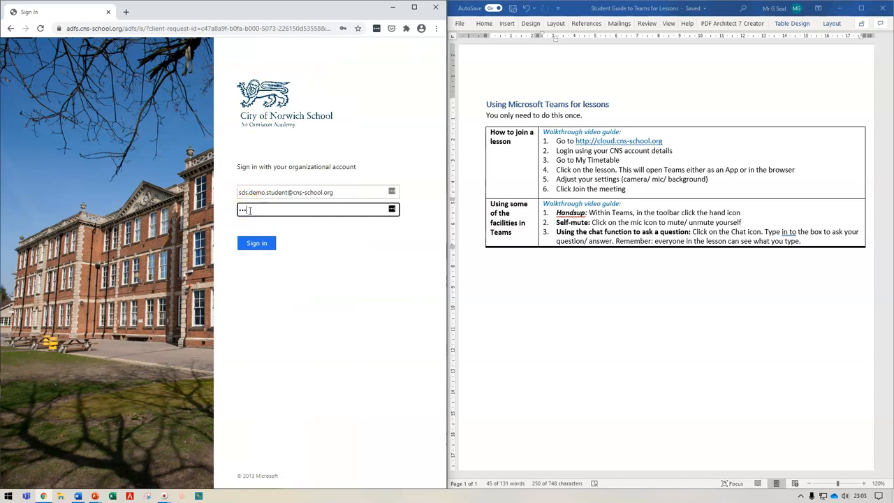
type("password")
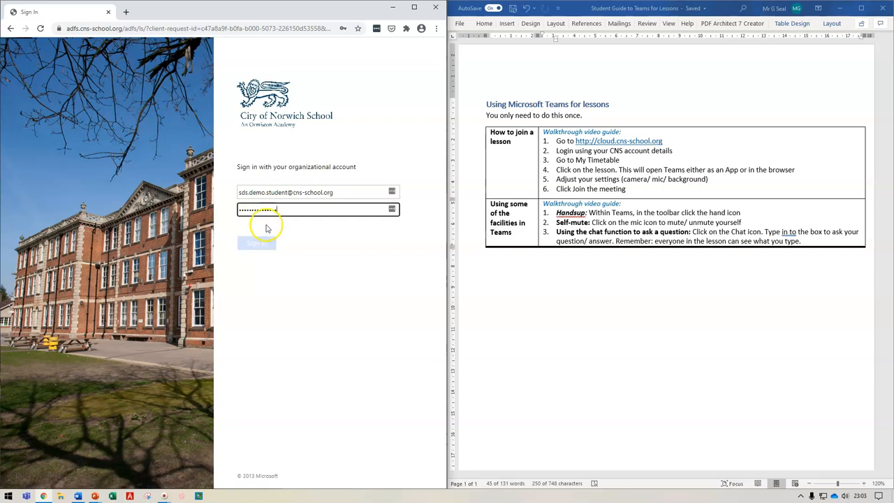
left_click(257, 243)
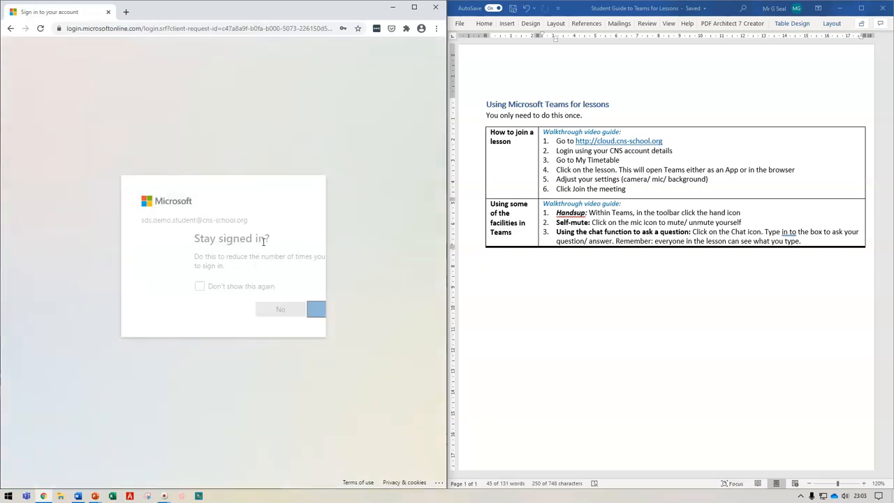
left_click(280, 310)
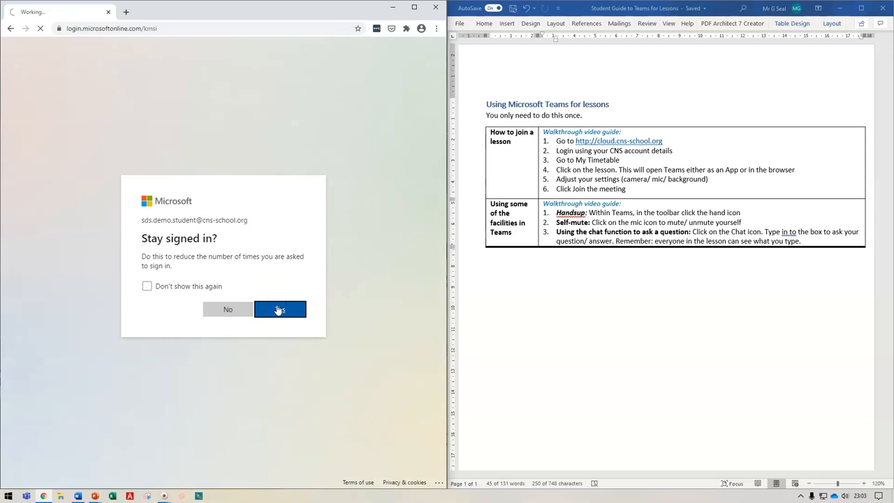
left_click(279, 310)
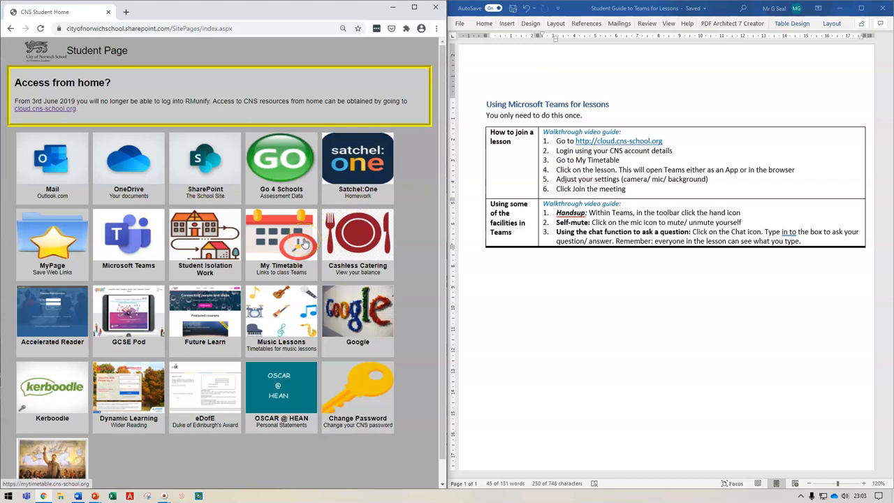
Step: Open My Timetable from the CNS Student Page tiles
left_click(280, 237)
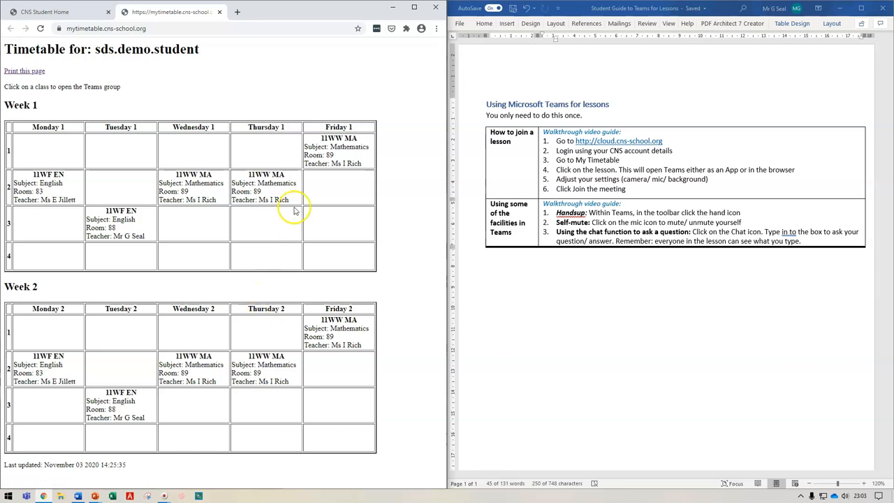
mouse_move(534, 206)
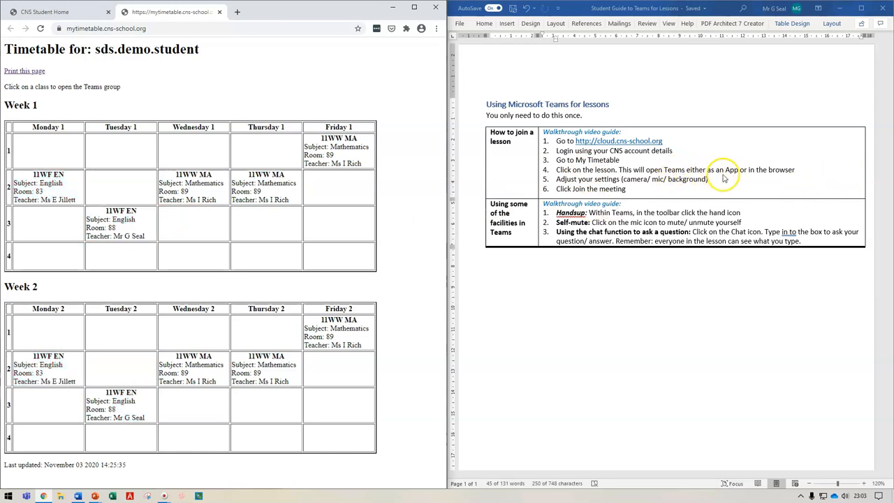
mouse_move(184, 215)
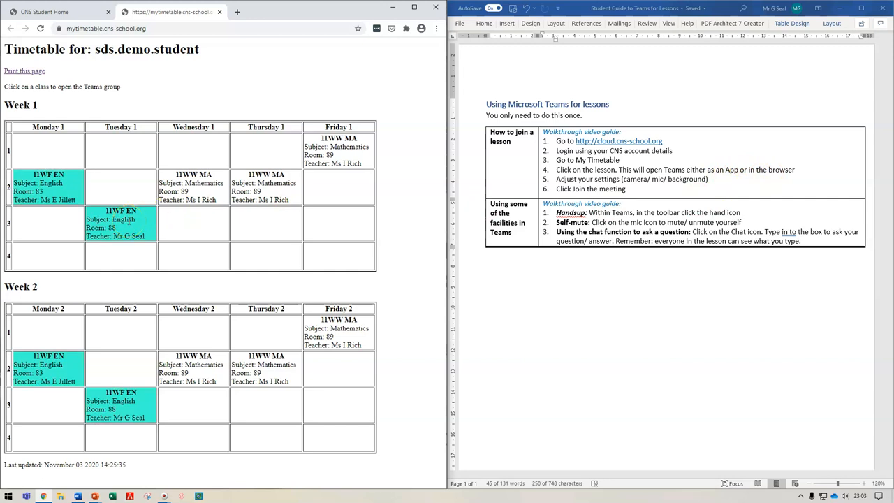
mouse_move(128, 221)
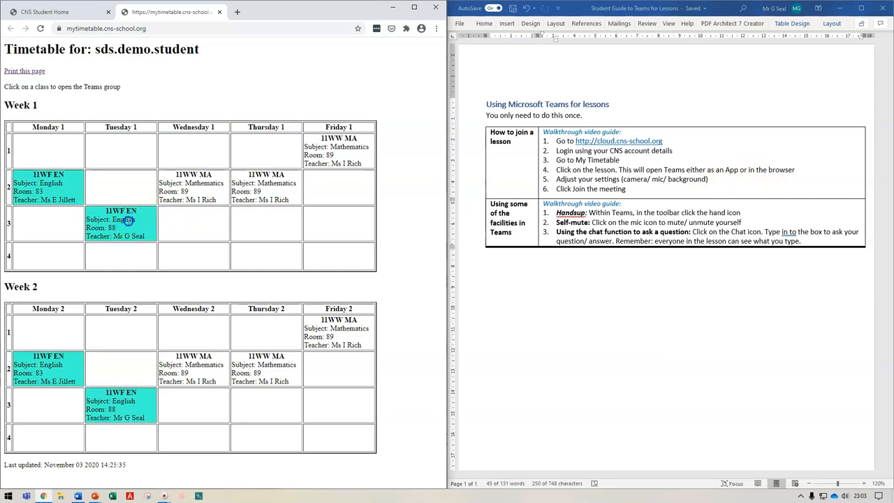
left_click(120, 223)
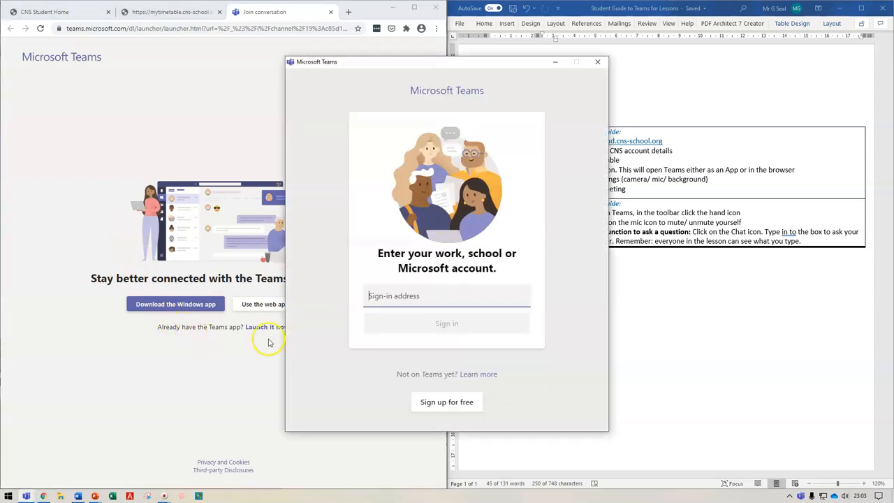
mouse_move(335, 83)
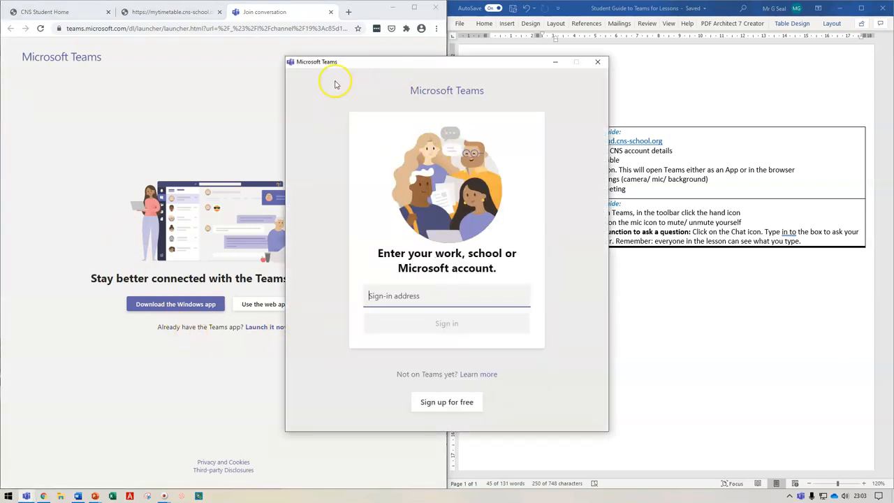
left_click(447, 323)
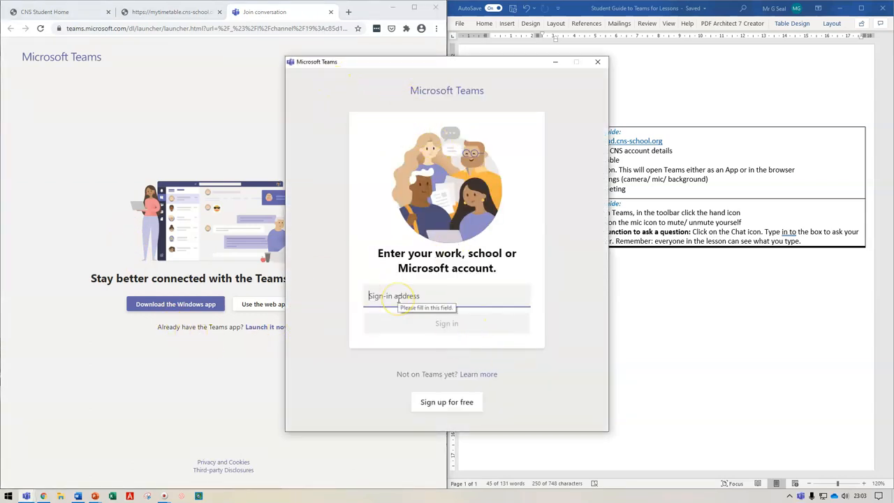
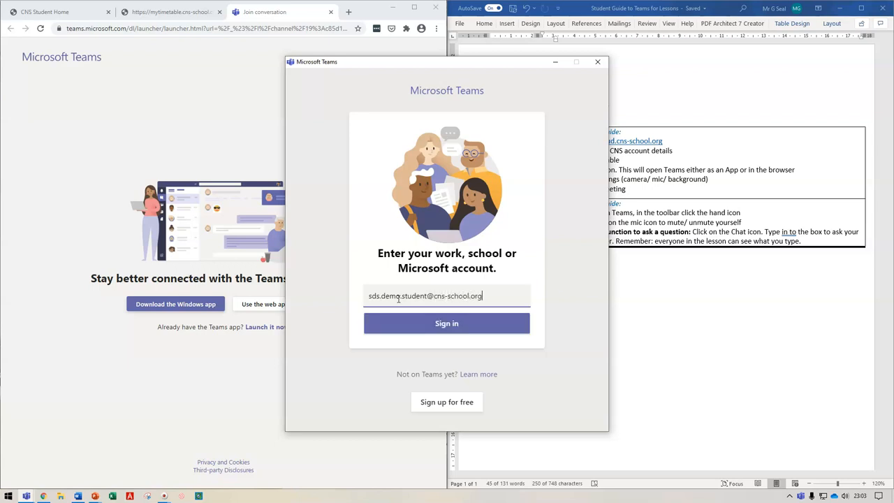
left_click(446, 323)
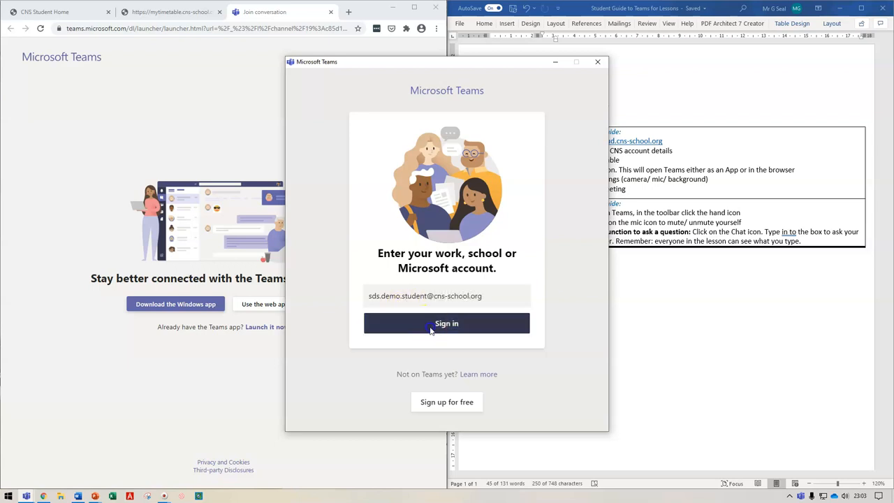
Step: Sign in with the password and accept staying signed in across apps
left_click(447, 323)
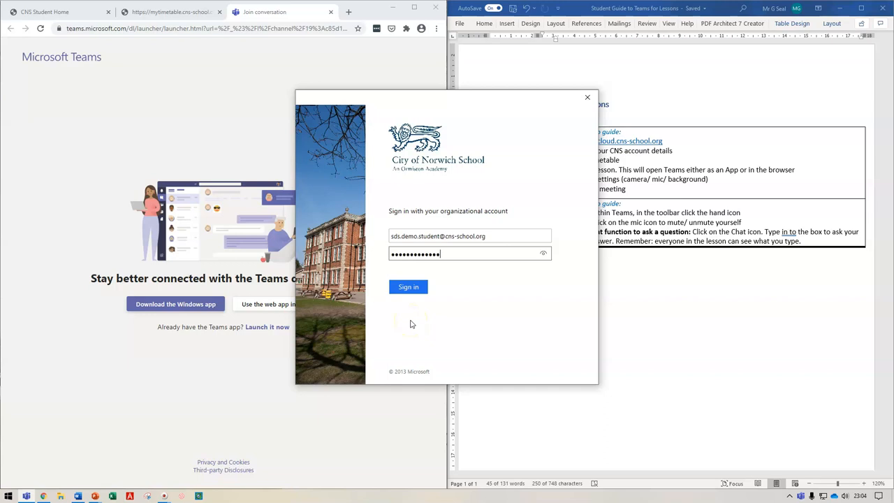
left_click(407, 286)
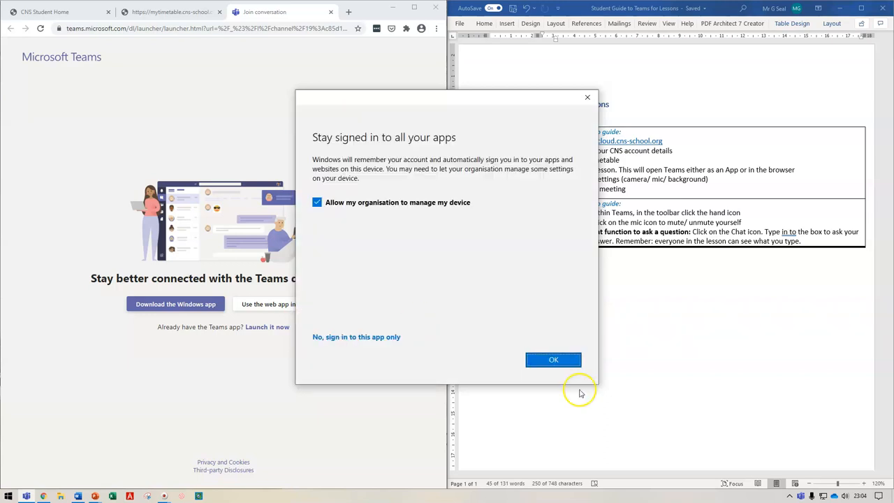
left_click(553, 358)
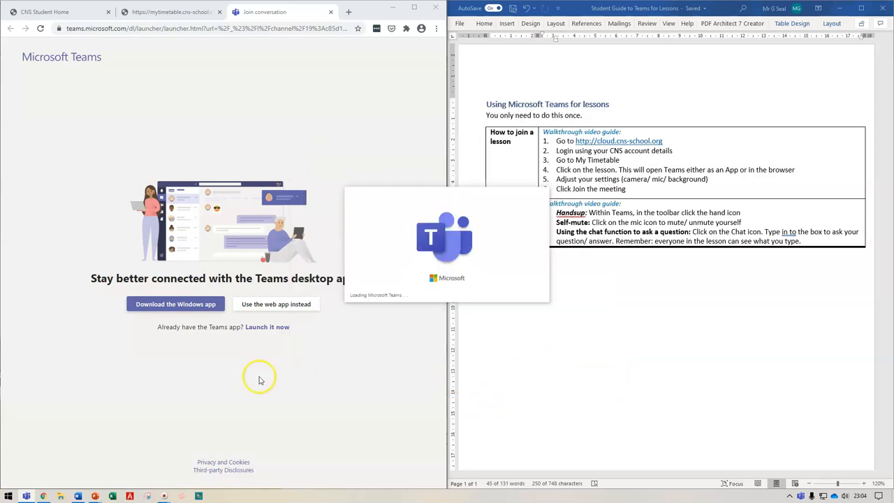
mouse_move(234, 378)
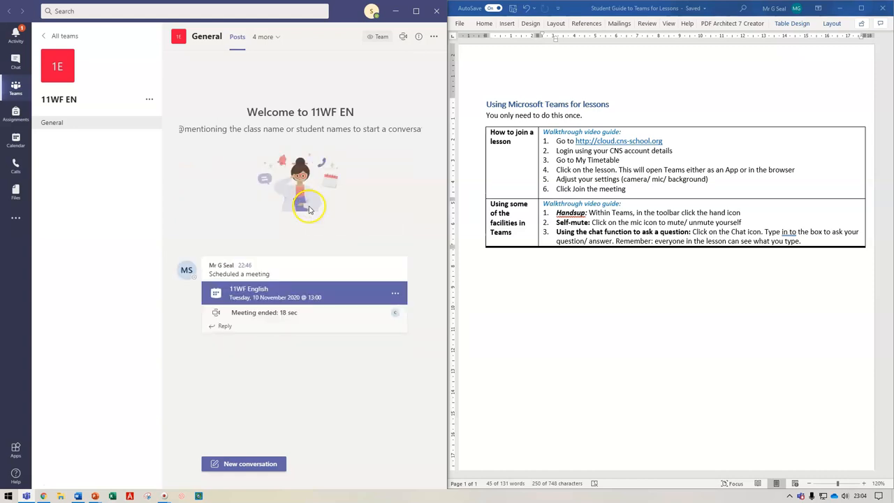
mouse_move(291, 307)
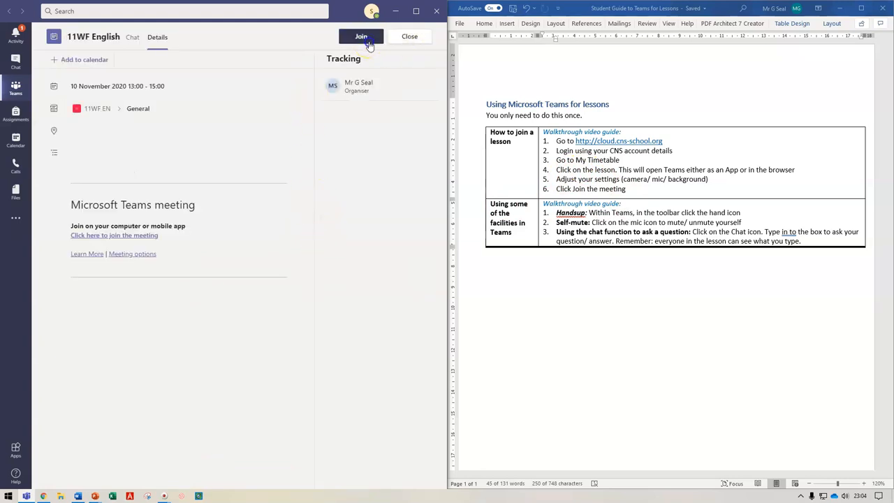
Step: Join the 11WF English meeting with the camera turned on and device settings shown
left_click(360, 37)
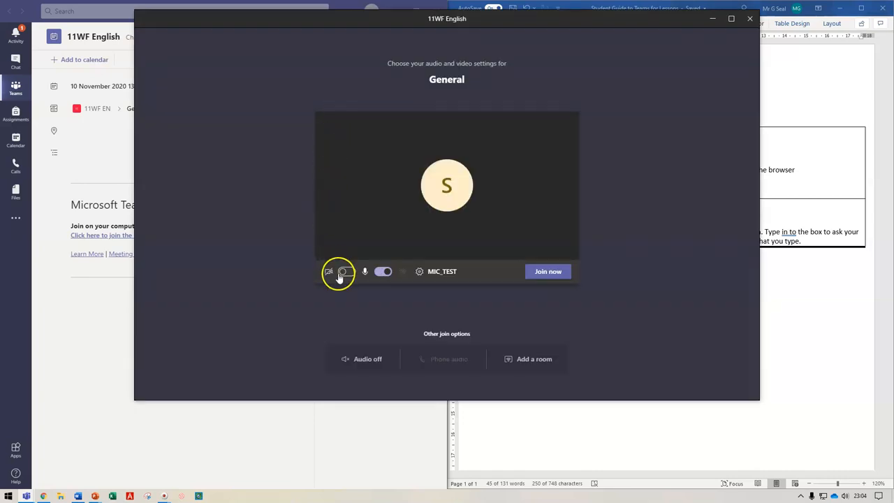
mouse_move(343, 271)
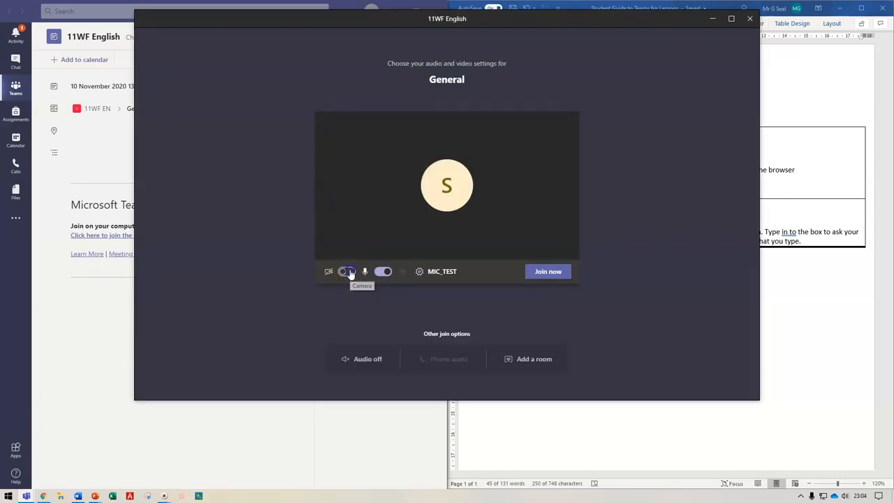
left_click(346, 270)
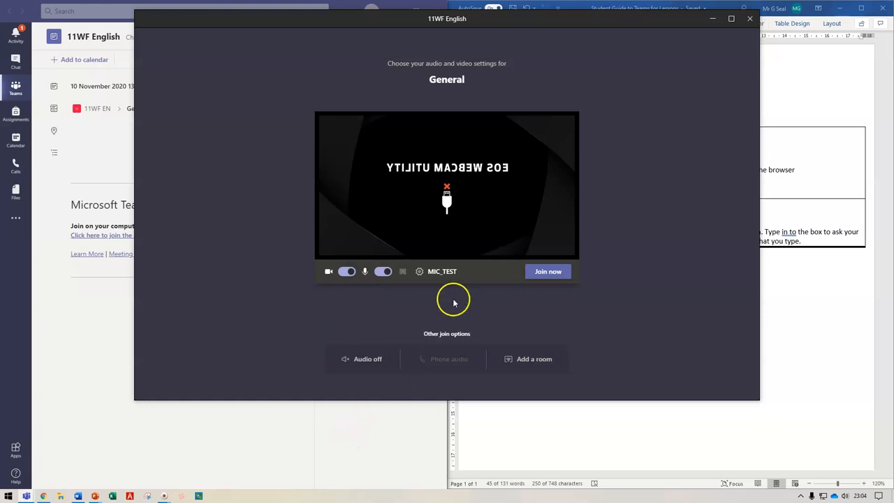
mouse_move(419, 271)
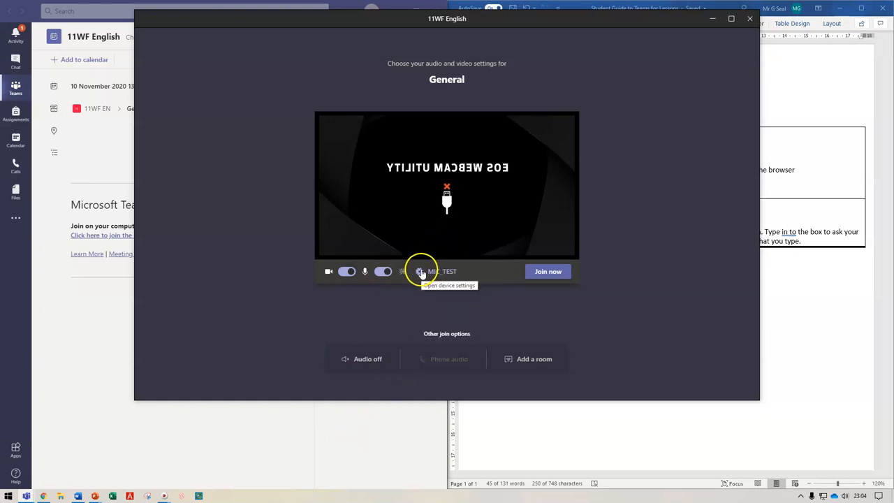
left_click(422, 271)
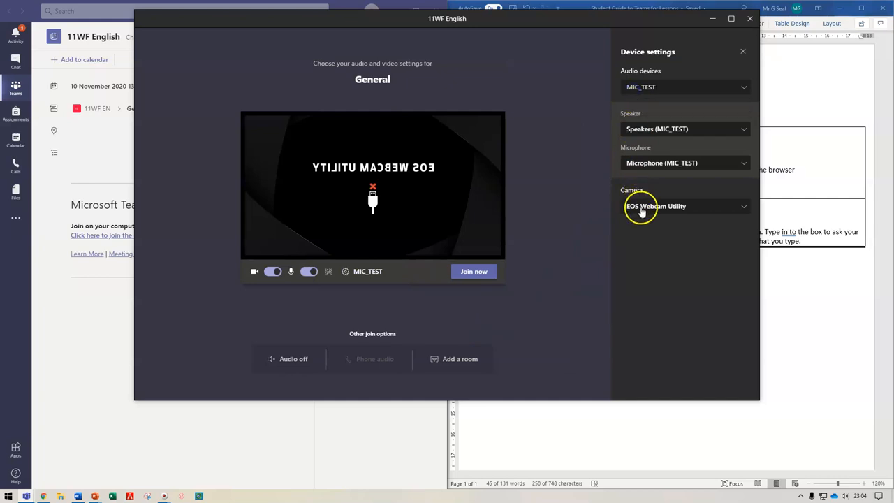
Step: Select the IPEVO V4K camera and BenQ speaker, then show background effect choices
left_click(684, 207)
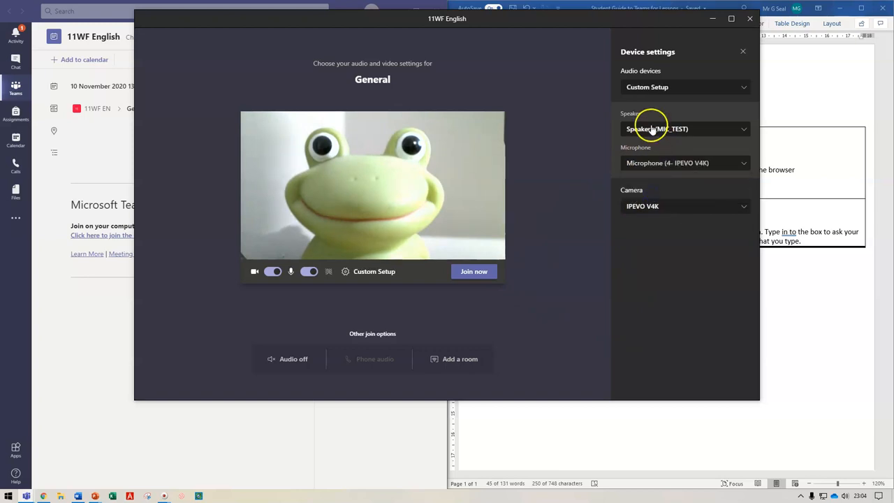
left_click(681, 129)
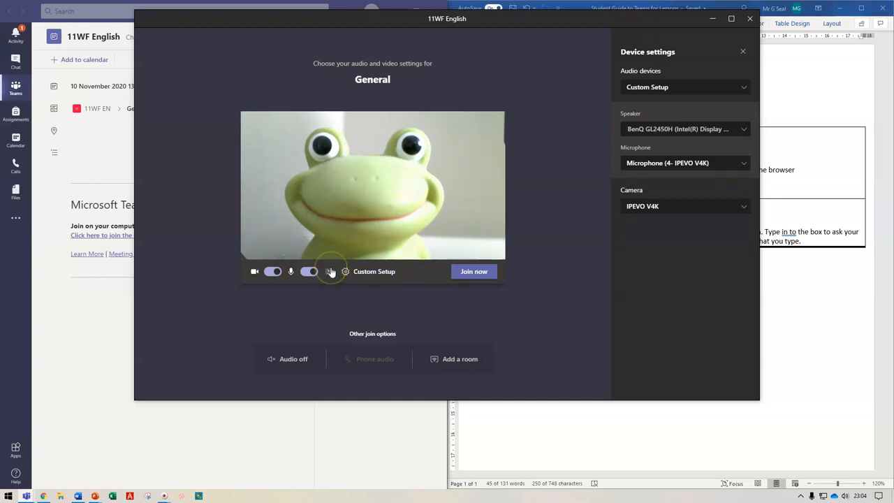
left_click(328, 271)
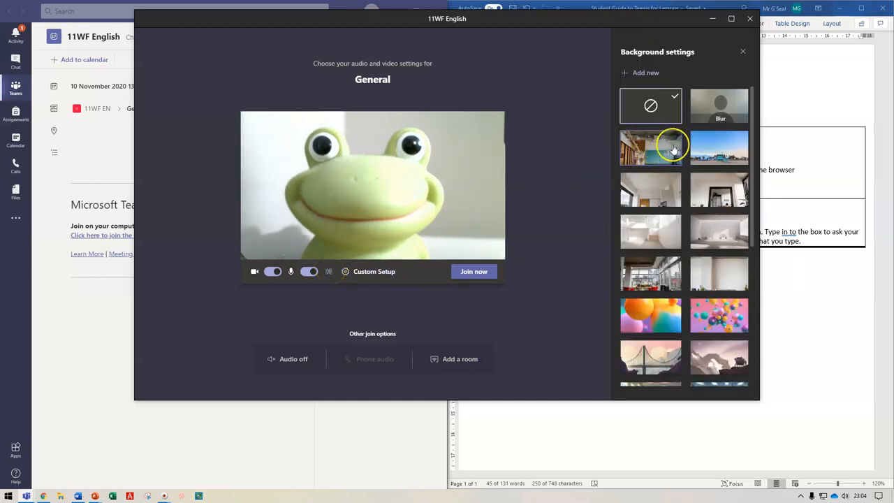
Step: Try Blur and an office image background, settle on None, and join the meeting now
left_click(719, 106)
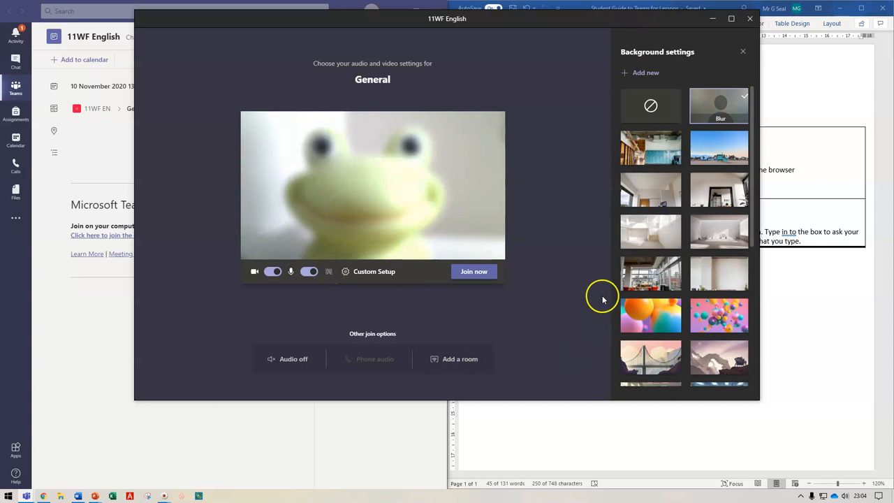
left_click(651, 189)
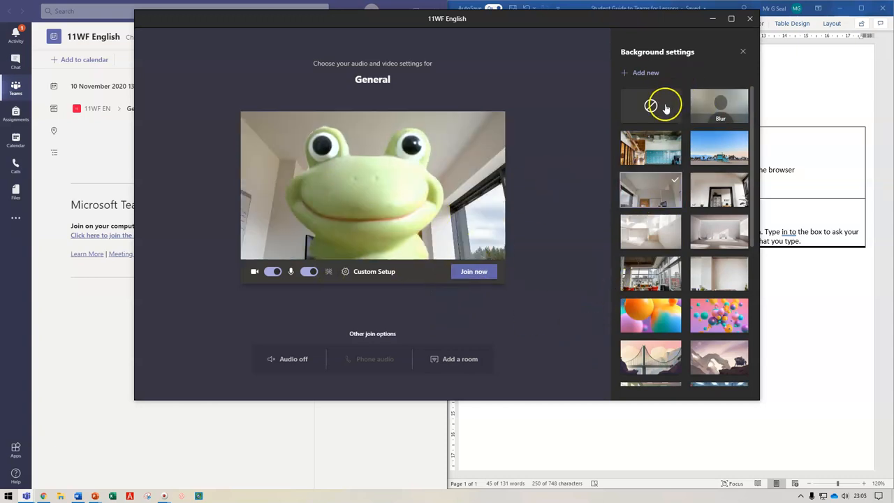
left_click(651, 106)
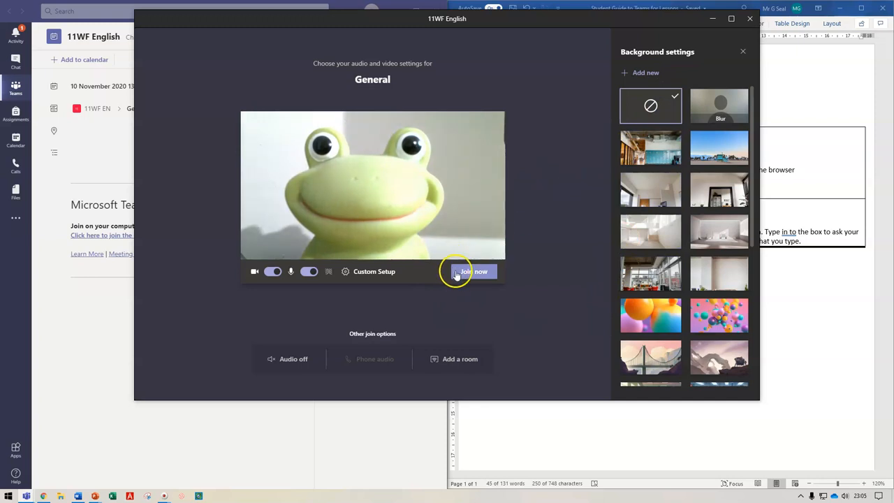
left_click(473, 271)
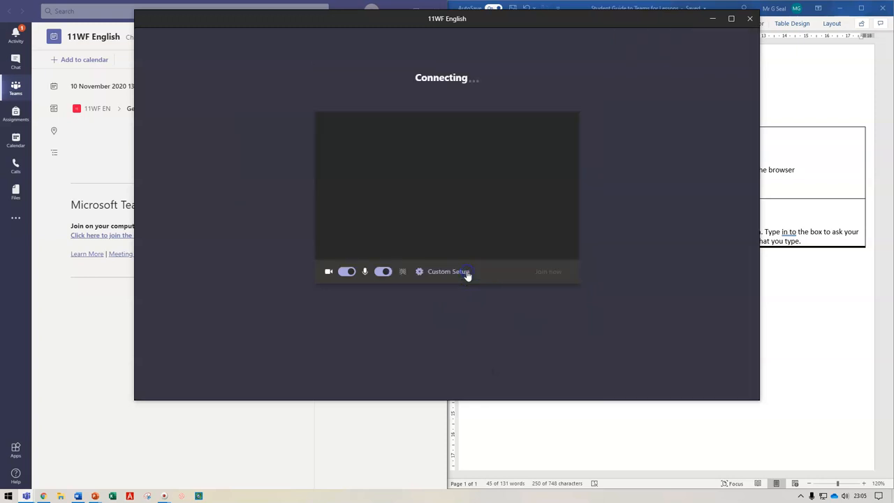
Step: Let the meeting connect and restore its window to a smaller size
left_click(548, 271)
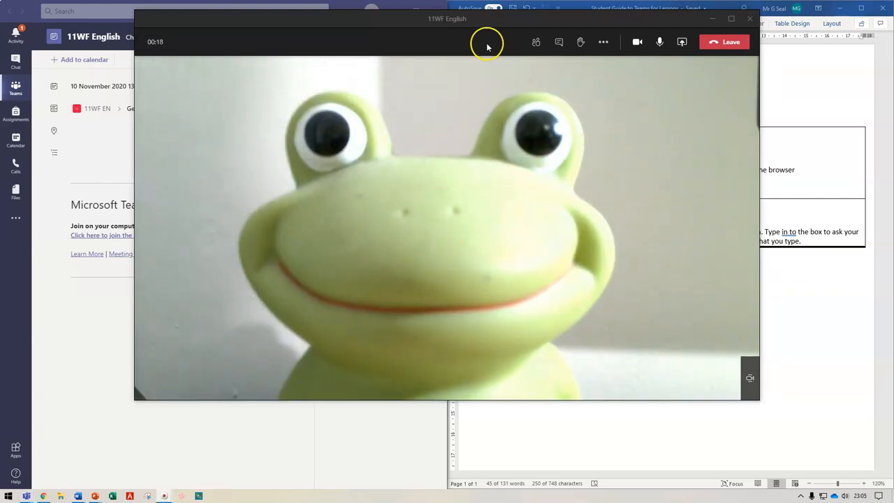
mouse_move(520, 155)
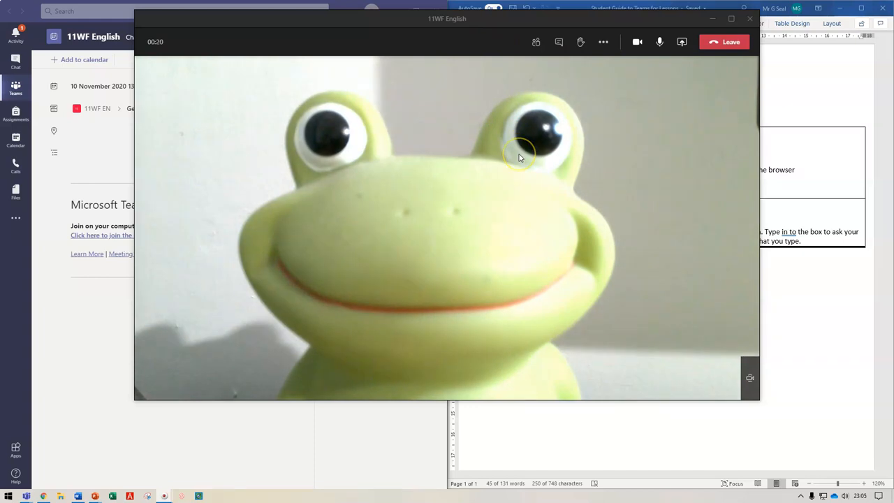
mouse_move(488, 193)
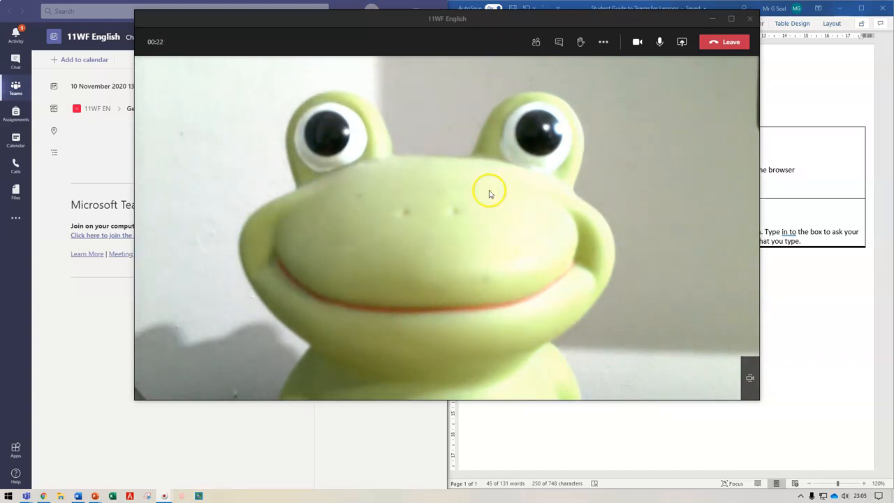
mouse_move(524, 20)
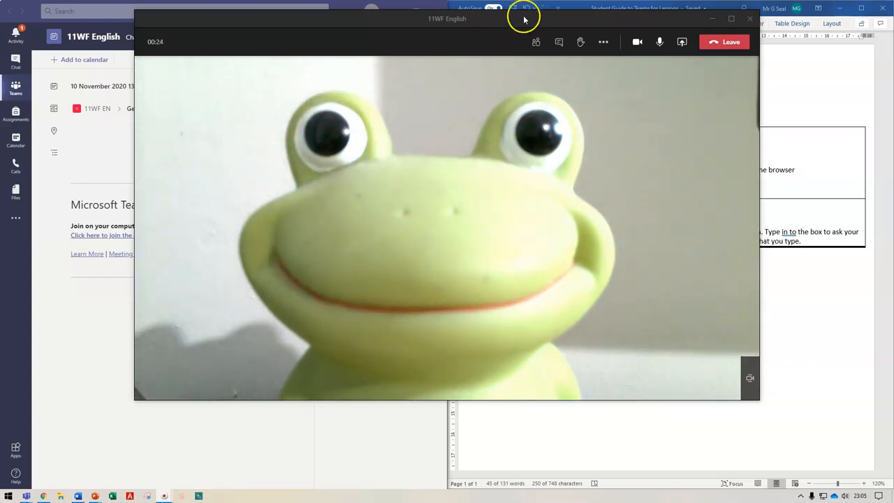
left_click(732, 18)
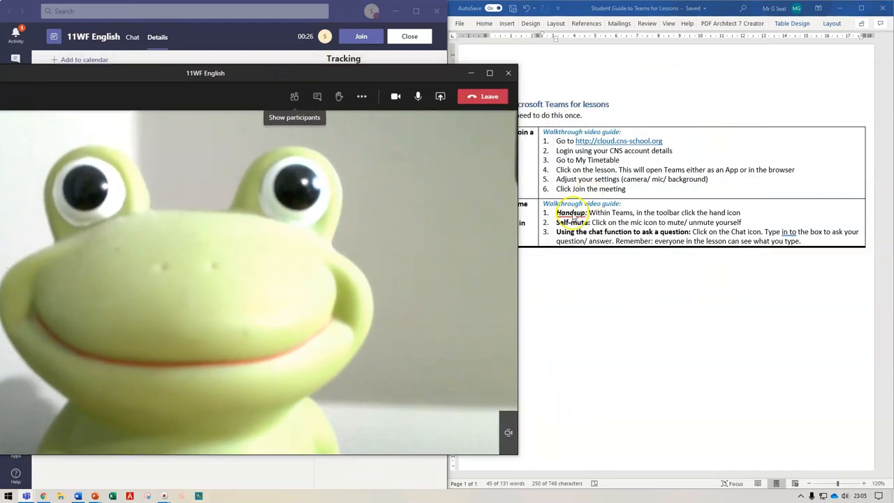
mouse_move(337, 97)
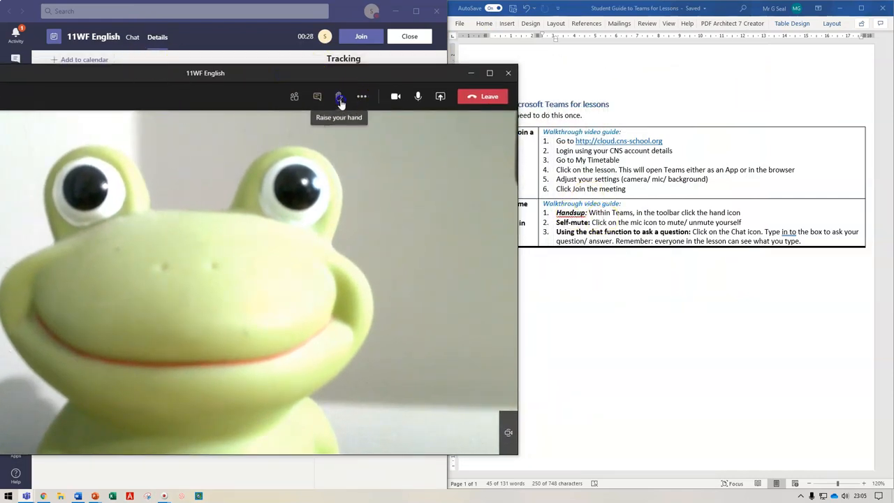
mouse_move(294, 96)
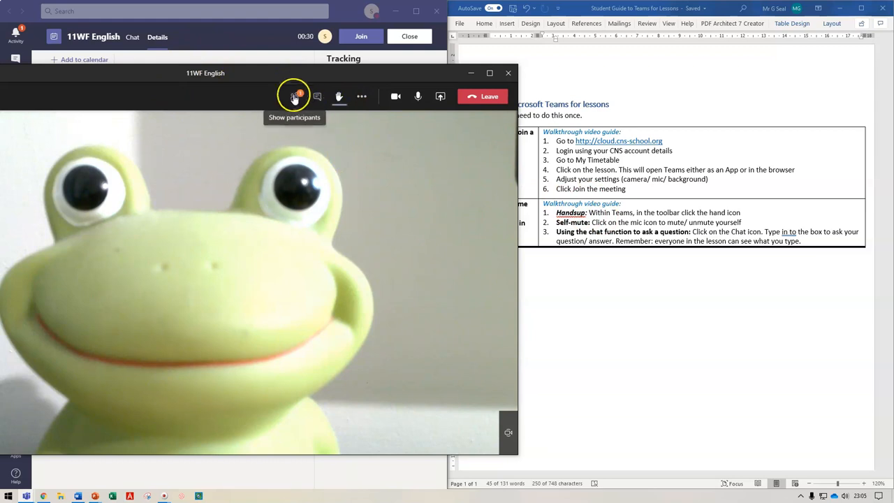
mouse_move(310, 160)
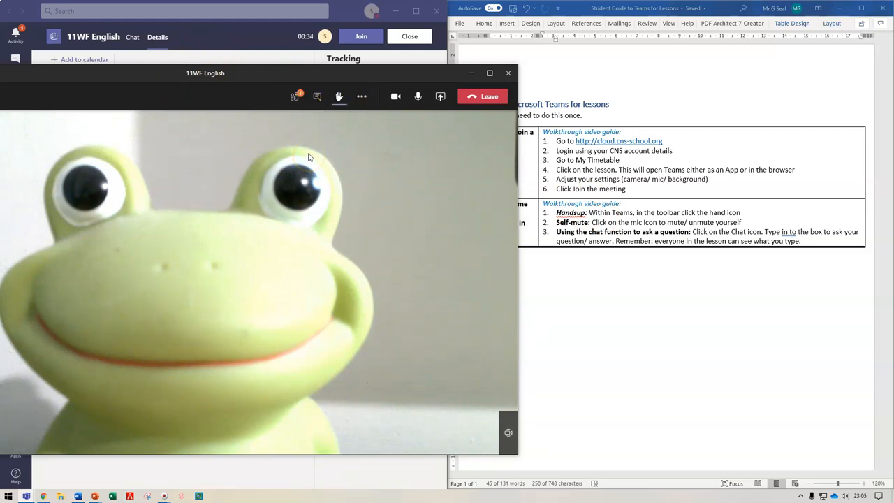
mouse_move(416, 96)
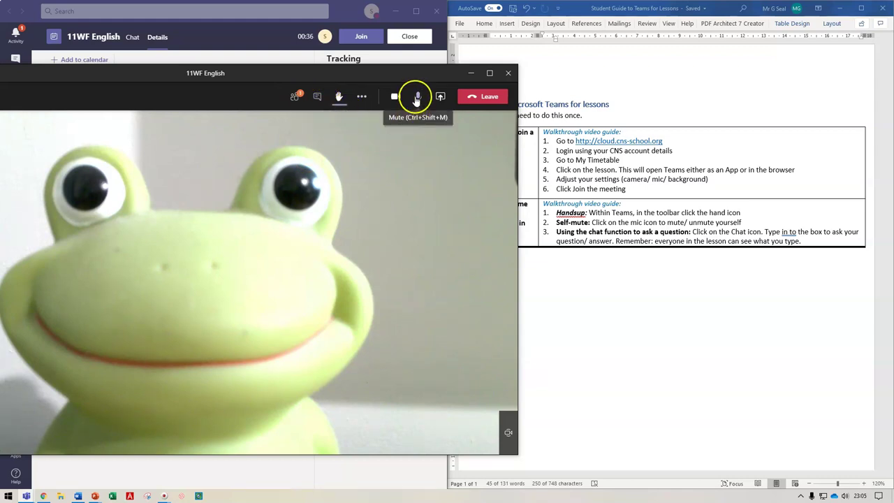
Step: Mute the microphone and open the meeting chat beside the call
left_click(394, 96)
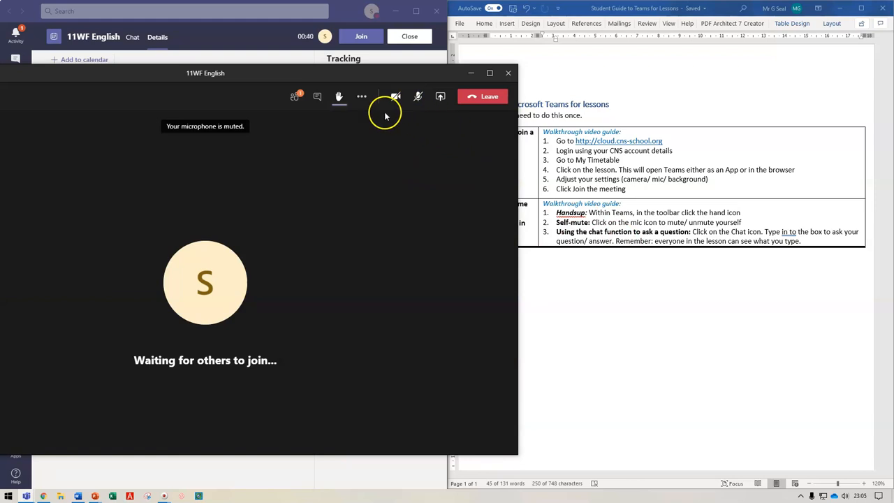
left_click(317, 96)
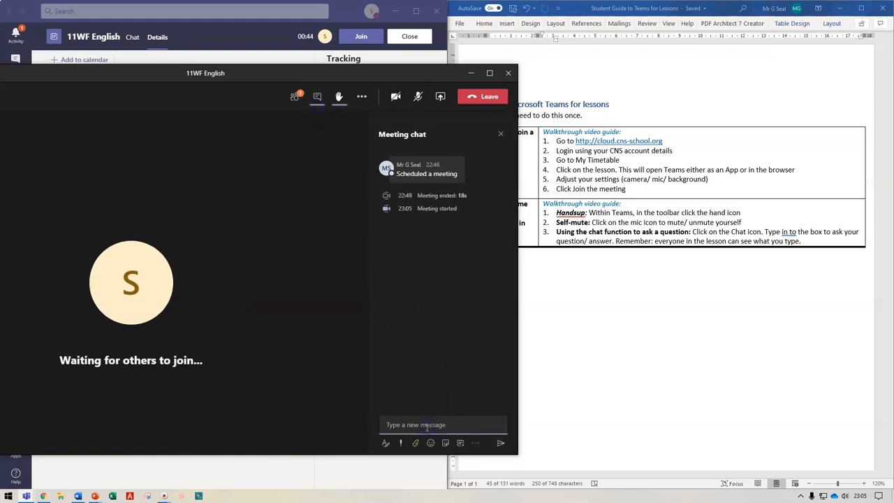
Step: Write 'Sir - can I just ask....?' in the meeting chat message box
type("Sir - can I")
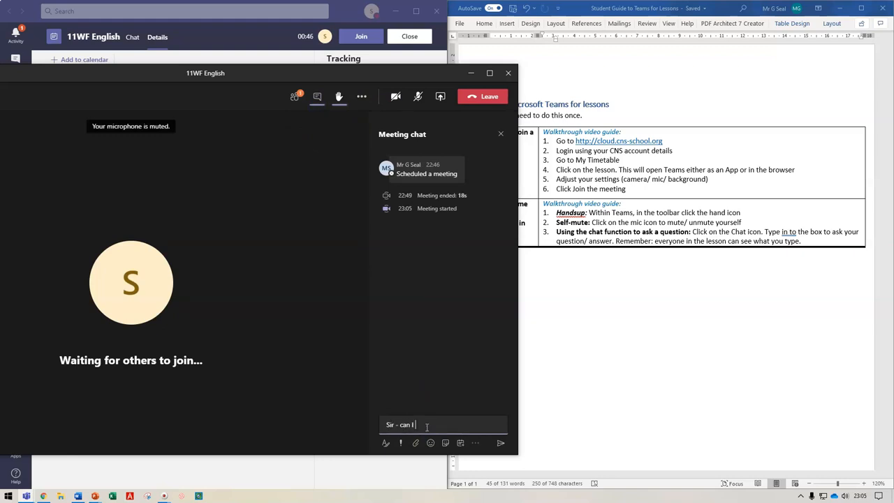
type("just ask....?")
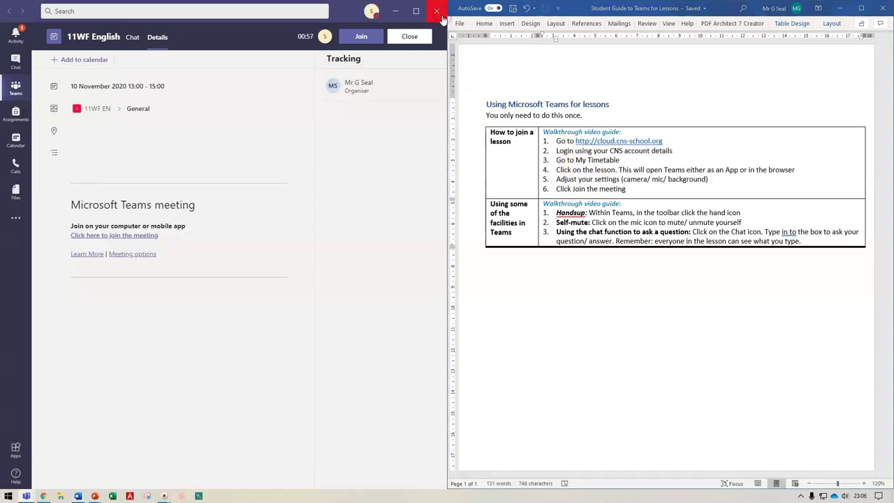
Step: Close the Teams app, reopen the English lesson from My Timetable, and use the web app instead
left_click(437, 11)
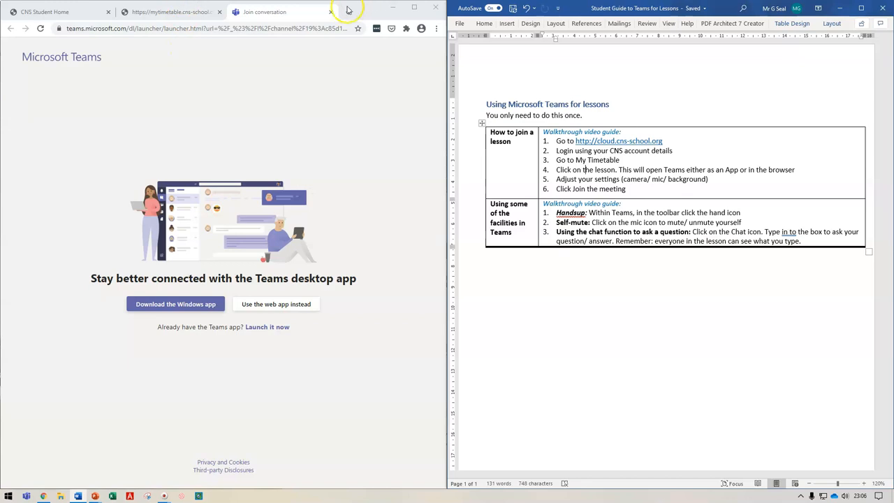
left_click(330, 12)
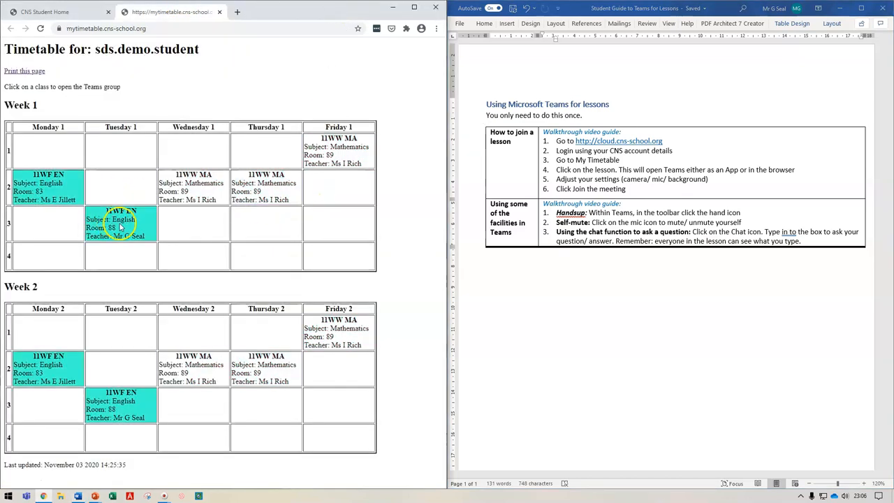
left_click(120, 222)
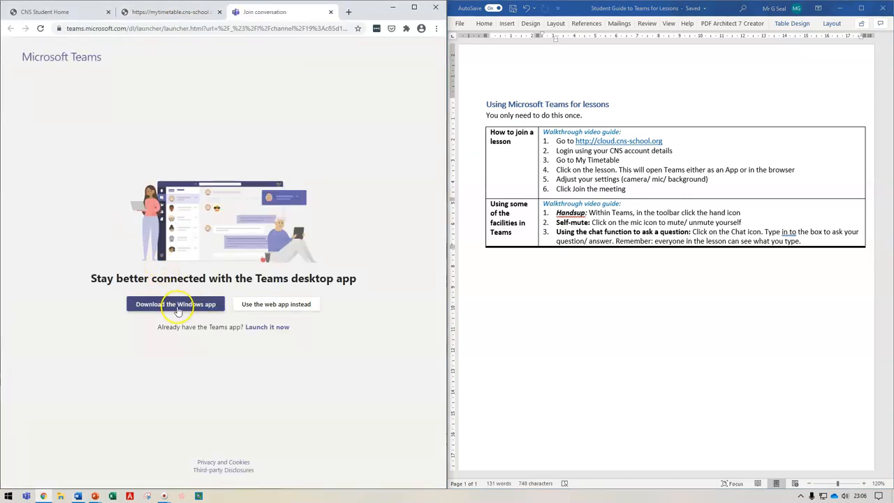
left_click(277, 305)
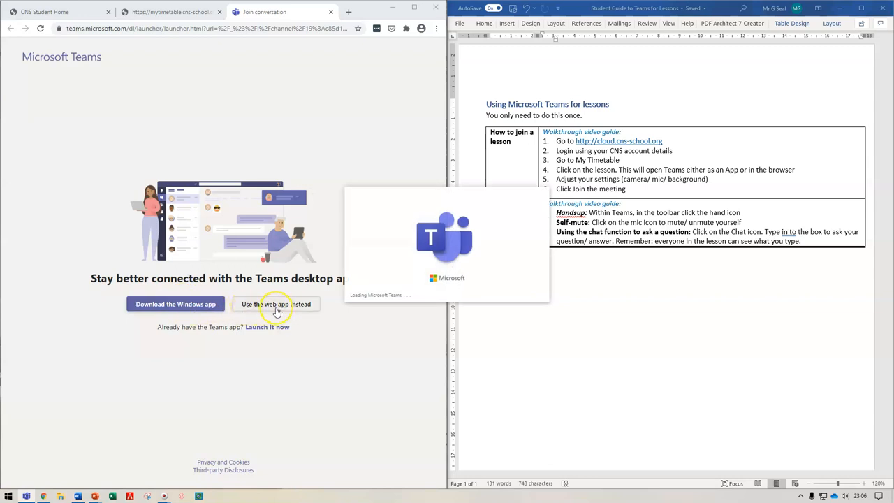
left_click(276, 305)
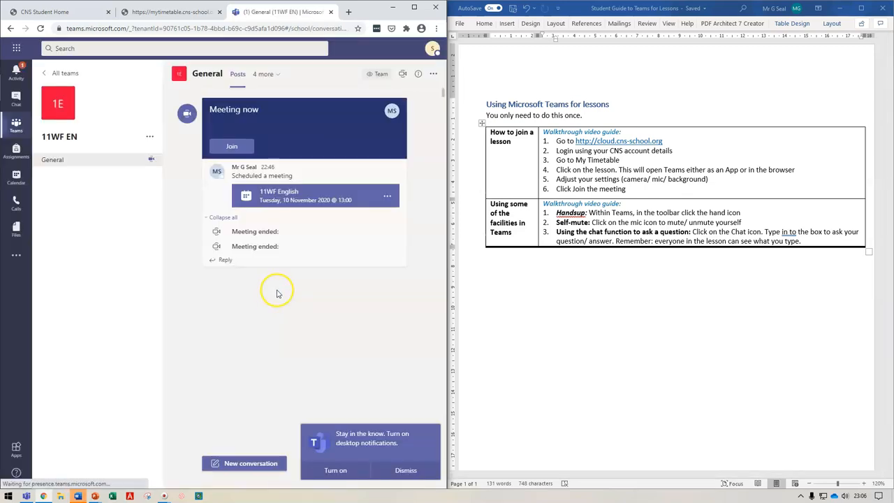
Step: Join the meeting in progress with MIC_TEST microphone and IPEVO V4K camera via Custom Setup
scroll("up", 3)
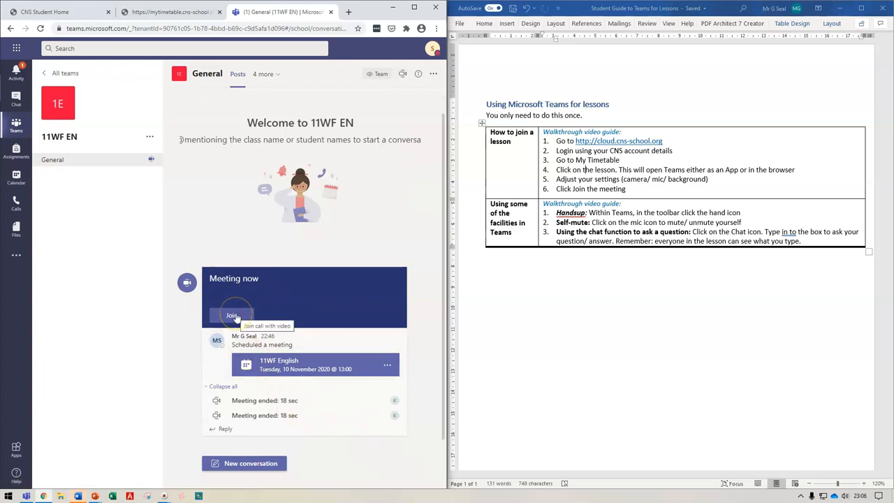
left_click(231, 316)
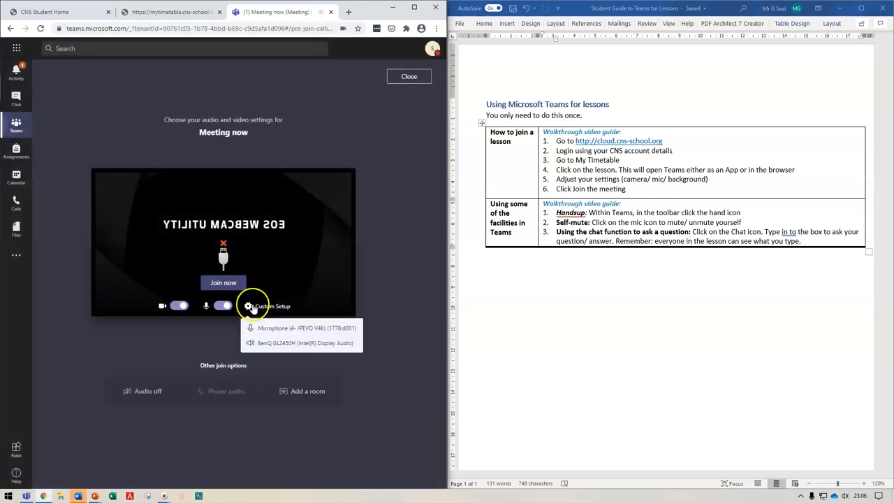
left_click(248, 305)
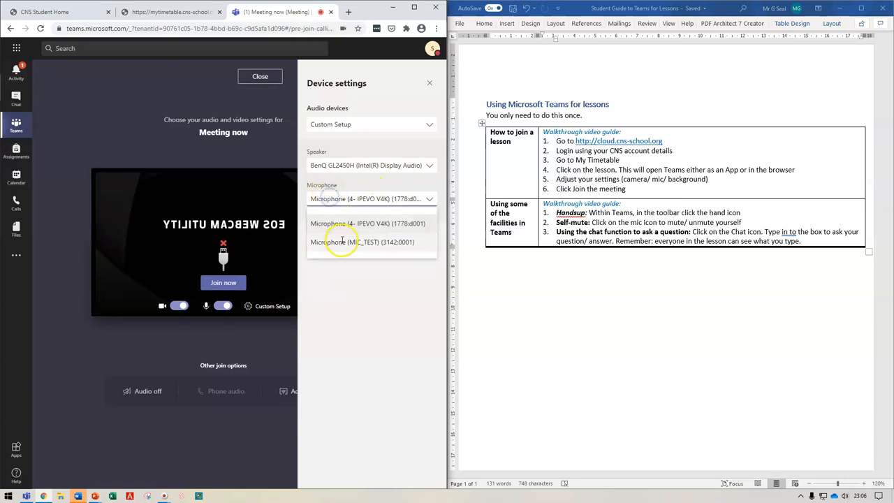
left_click(363, 241)
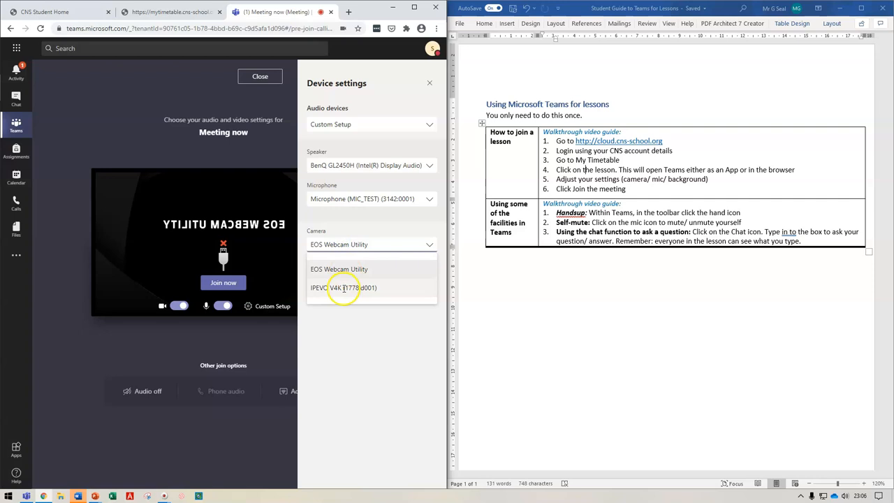
left_click(343, 288)
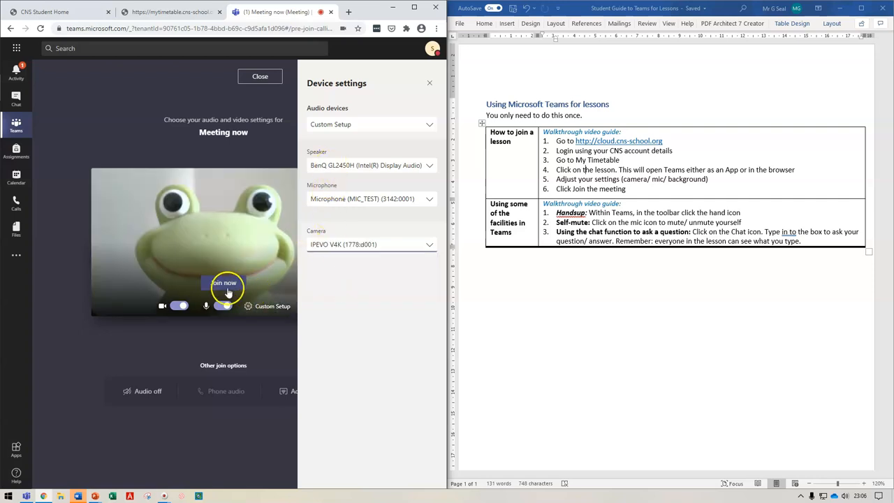
left_click(224, 282)
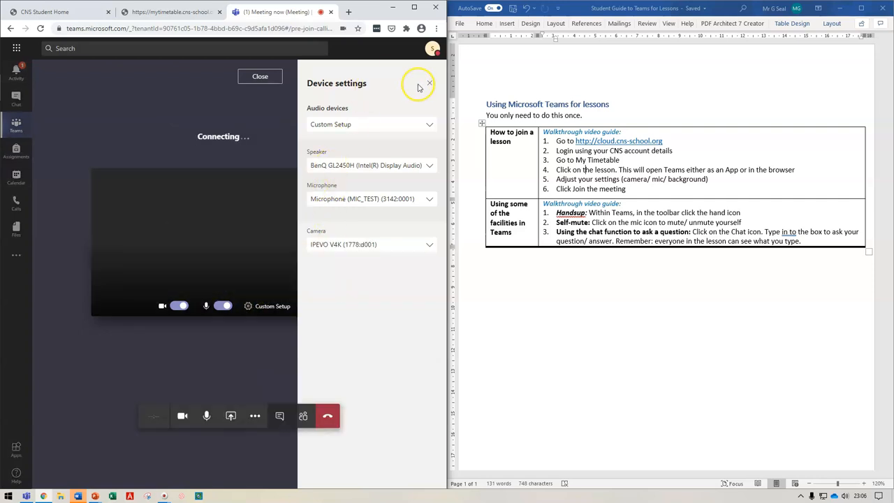
Step: Dismiss Device settings, mute the mic, toggle the camera, and hang up the call
left_click(429, 84)
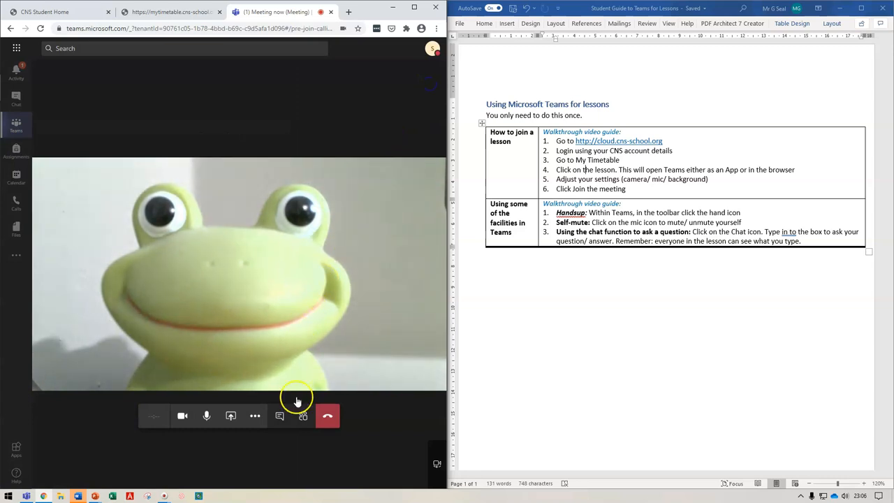
mouse_move(244, 407)
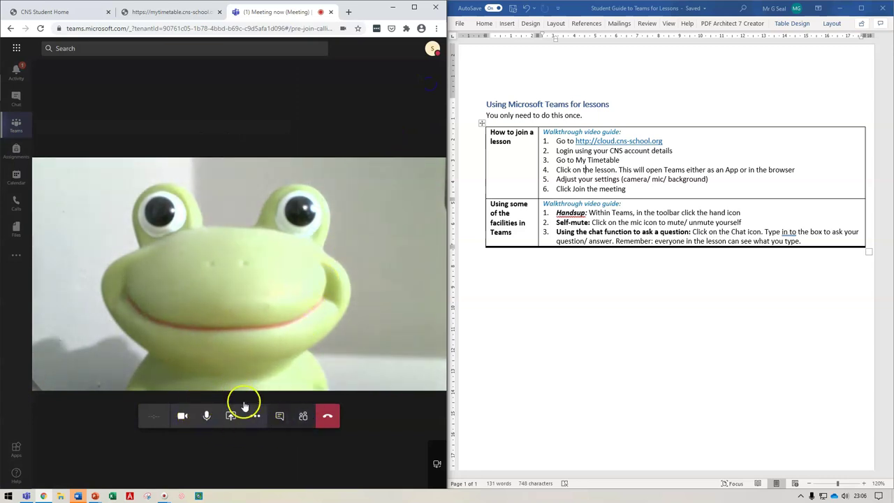
mouse_move(206, 416)
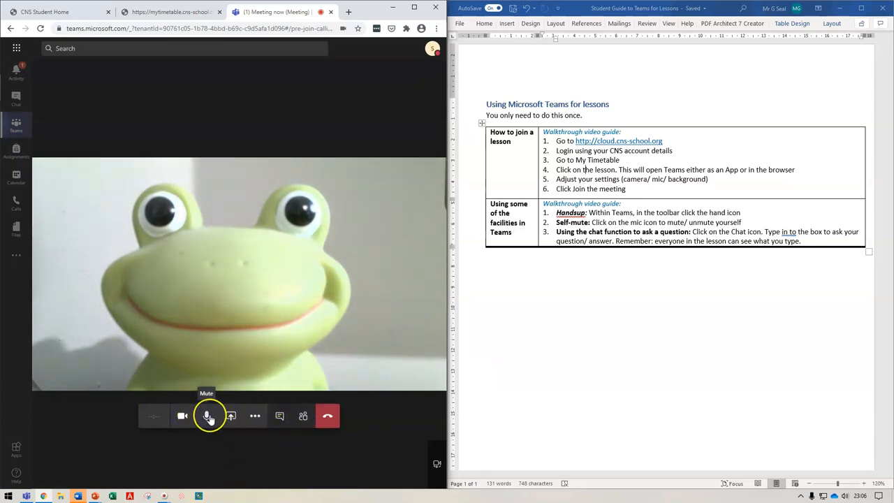
left_click(182, 416)
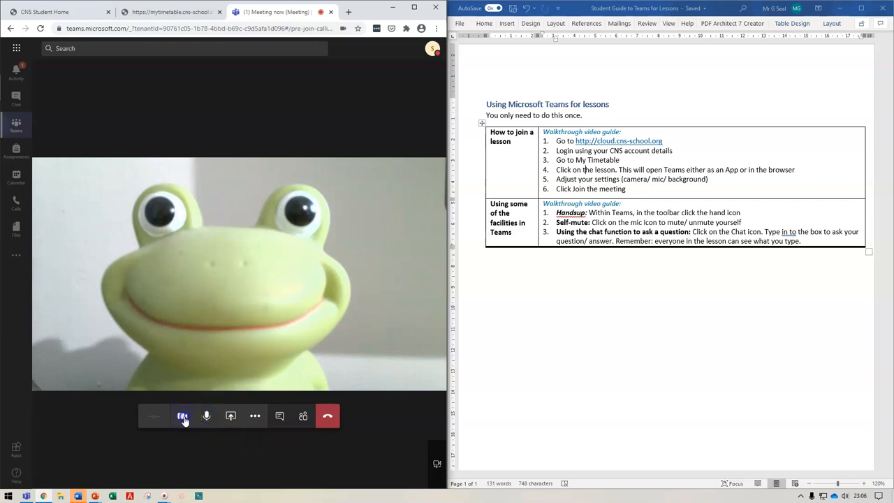
left_click(255, 417)
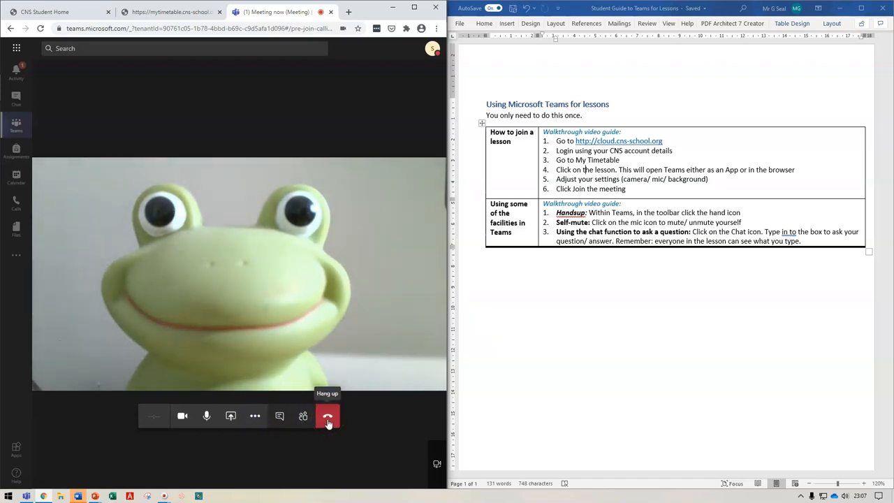
left_click(327, 416)
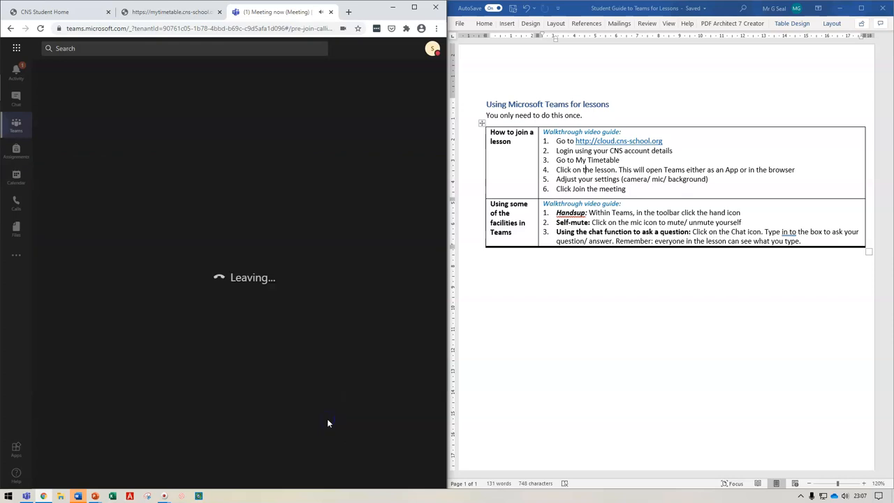